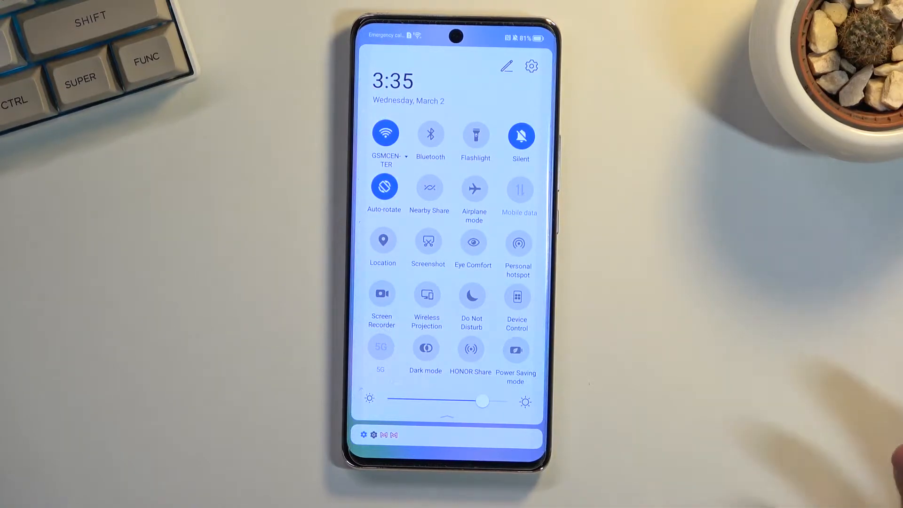
pyautogui.moveTo(778, 391)
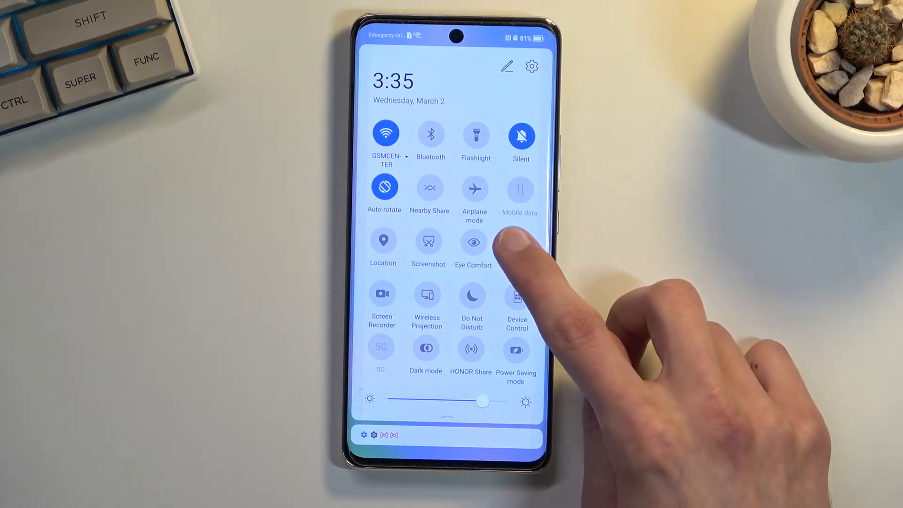
# Step: Enter the Personal hotspot page and begin editing its password
pyautogui.click(521, 190)
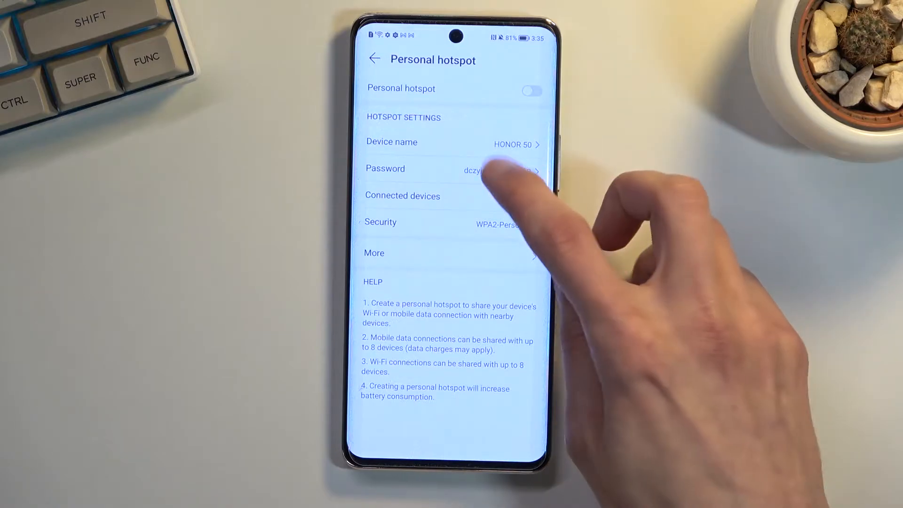
pyautogui.click(456, 168)
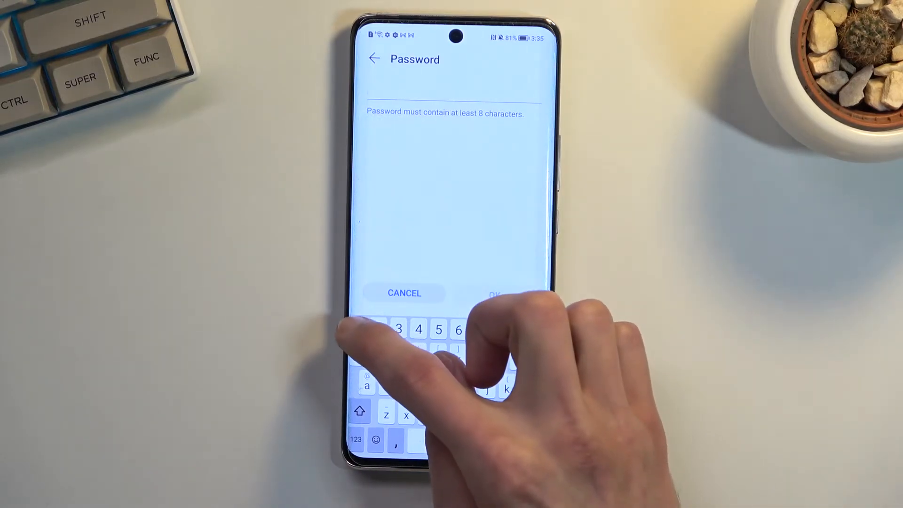
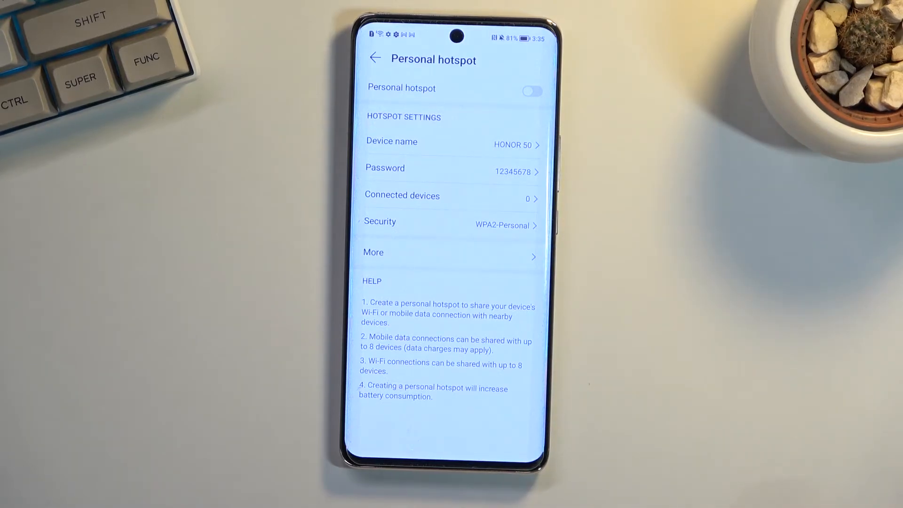
# Step: Check the More hotspot options, then switch the personal hotspot on
pyautogui.click(450, 256)
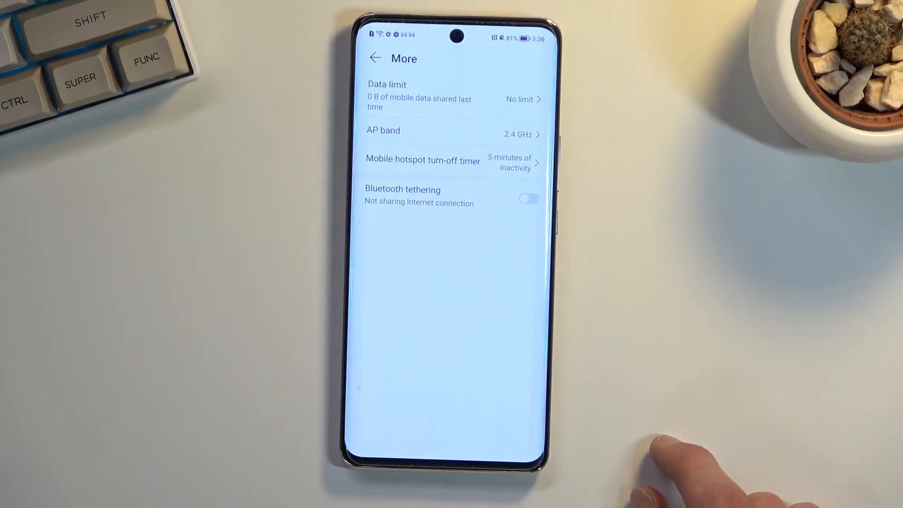
pyautogui.moveTo(679, 392)
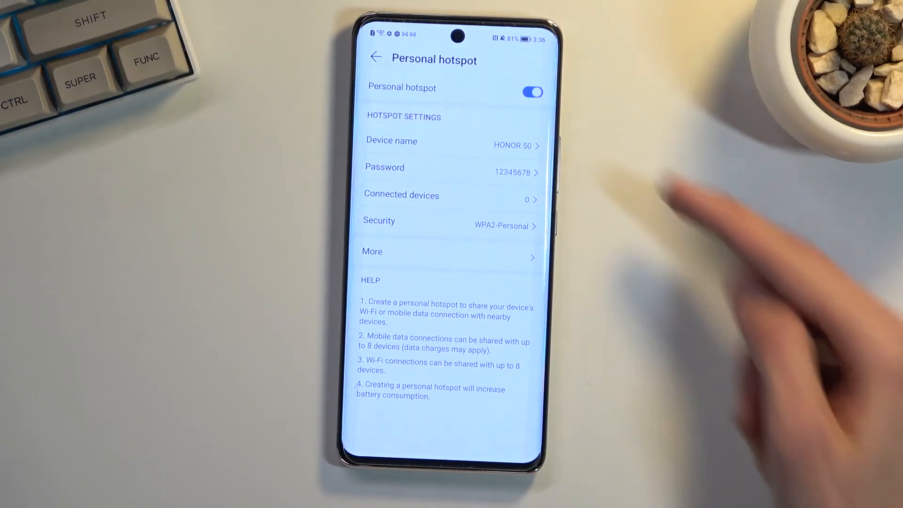
pyautogui.click(375, 57)
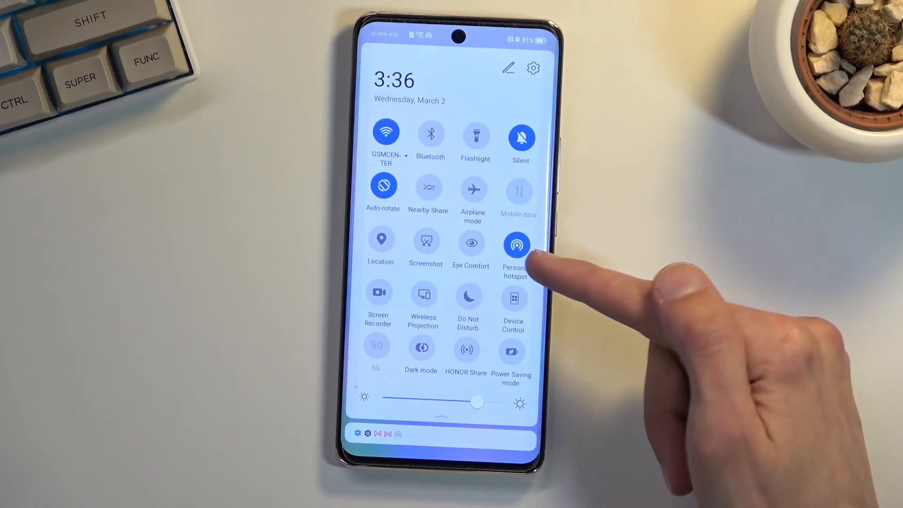
pyautogui.click(516, 245)
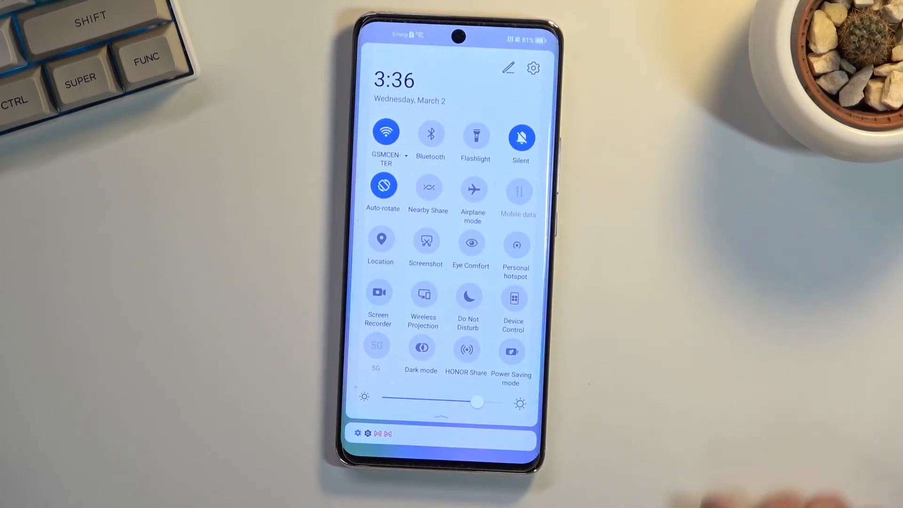
pyautogui.click(515, 242)
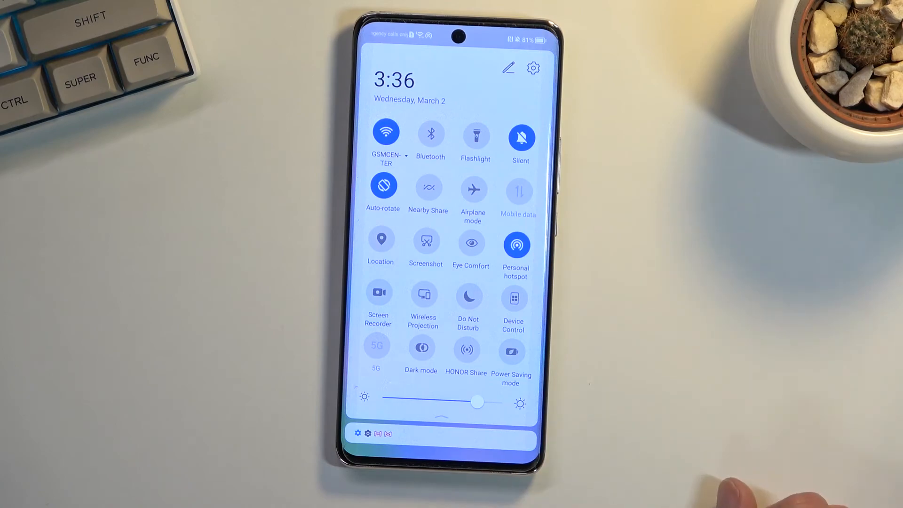
pyautogui.moveTo(605, 260)
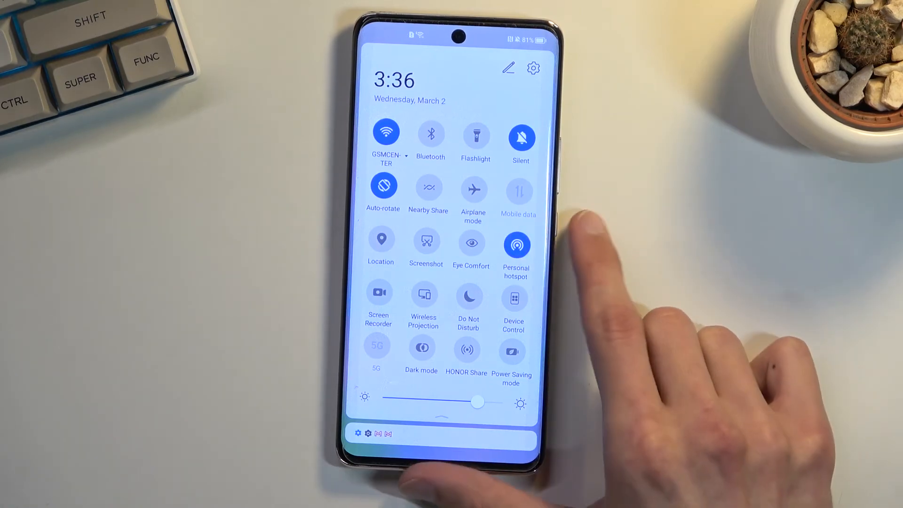